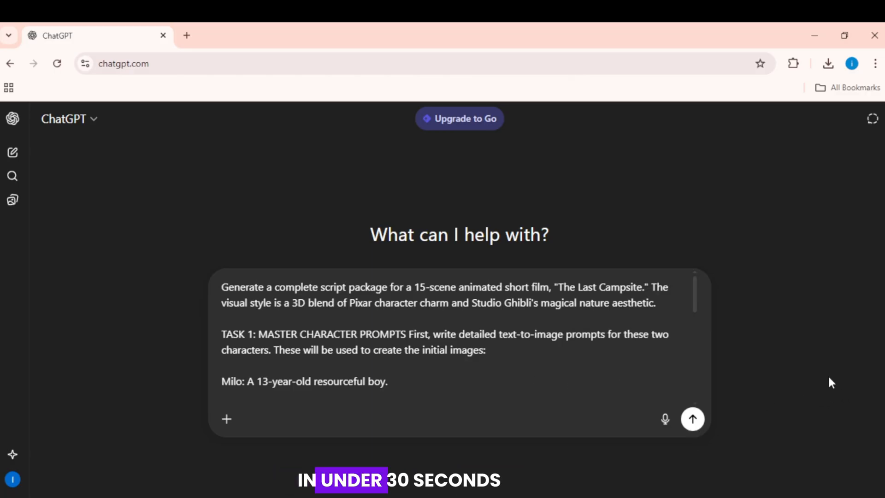
# Submit the Last Campsite script-package request and review the generated character prompts and scene breakdowns
pyautogui.click(692, 418)
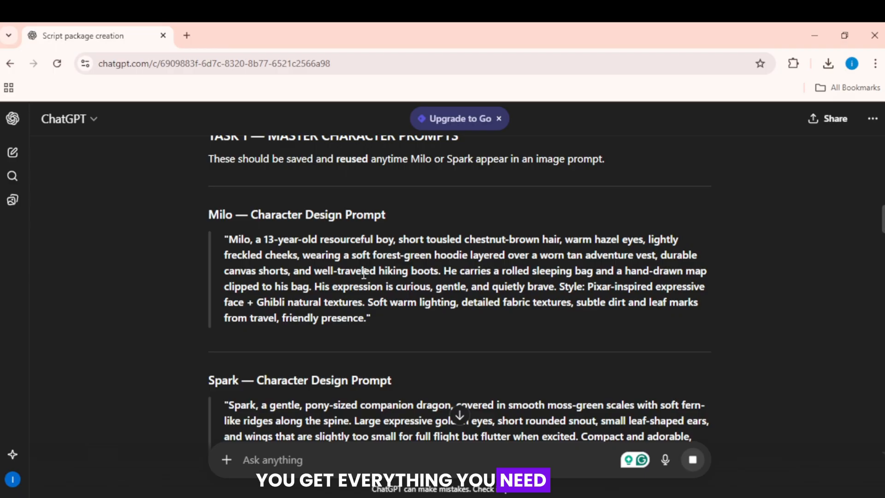
pyautogui.scroll(-3)
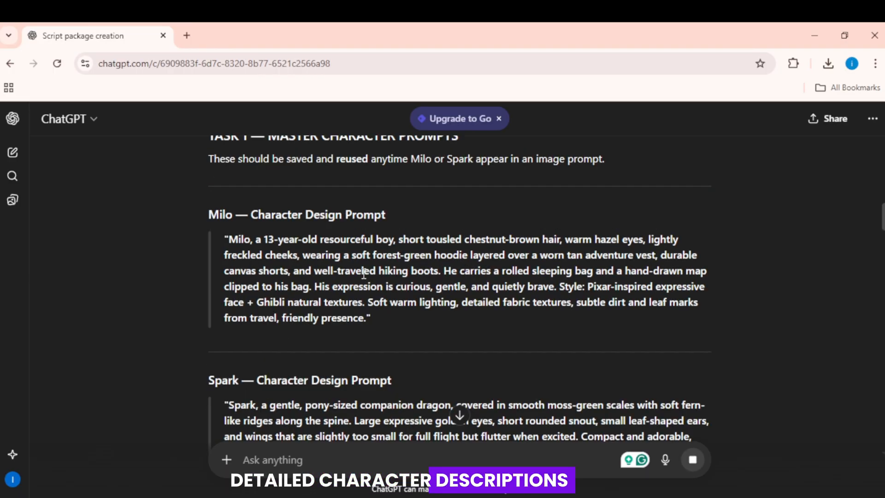
pyautogui.scroll(-3)
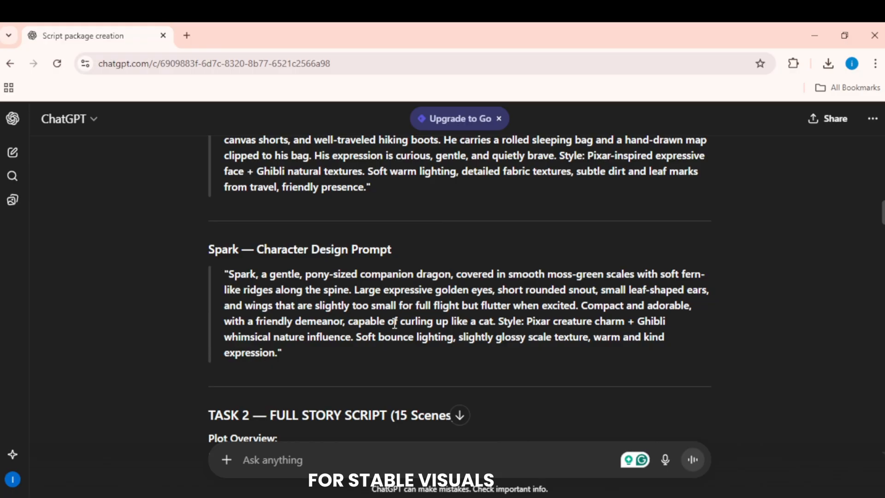
pyautogui.scroll(-3)
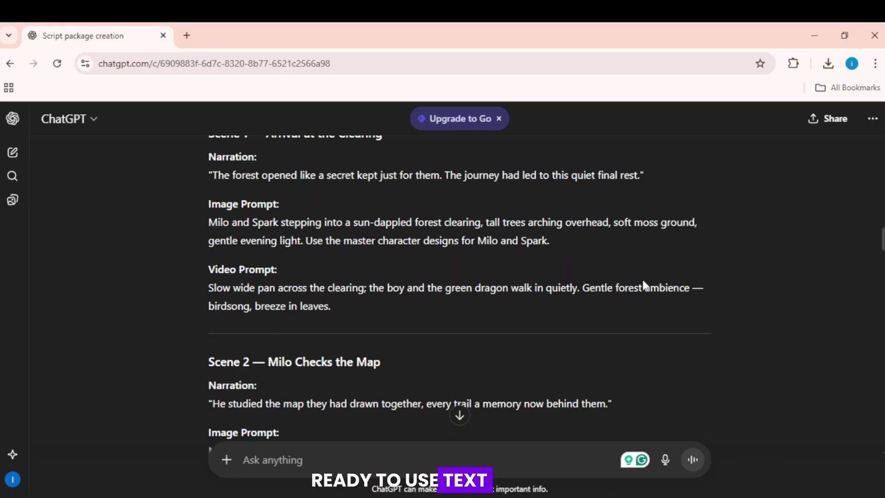
pyautogui.moveTo(286, 263)
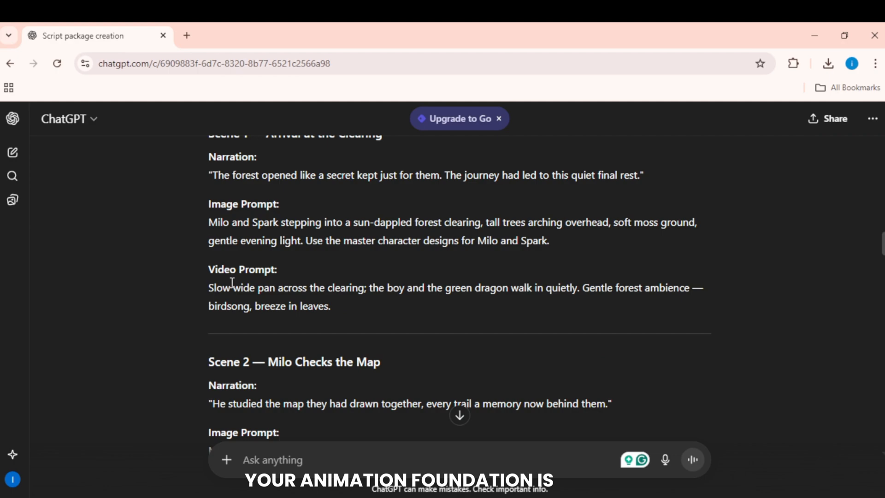
pyautogui.scroll(-3)
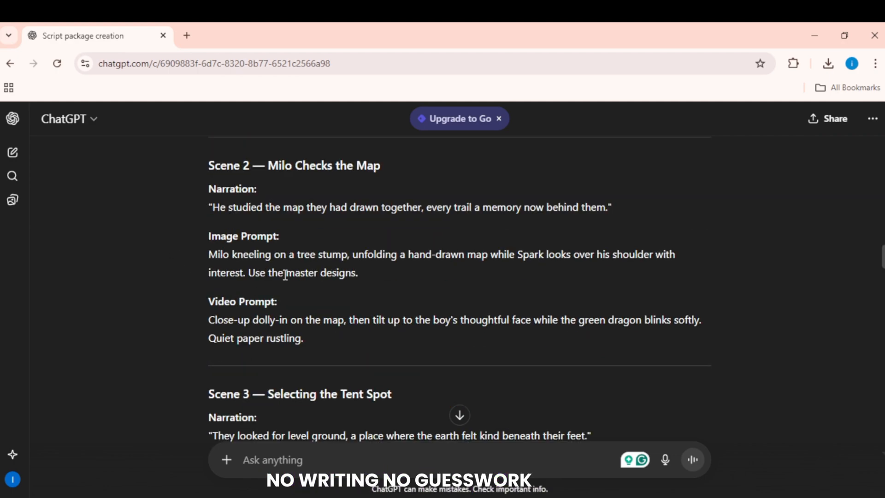
pyautogui.scroll(-3)
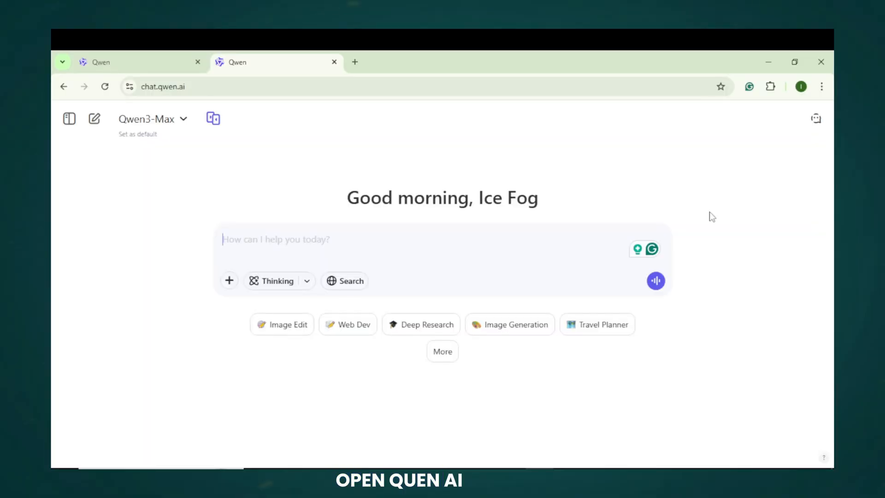
# Generate Milo's character image in Image Generation mode from the pasted prompt and download it
pyautogui.click(509, 324)
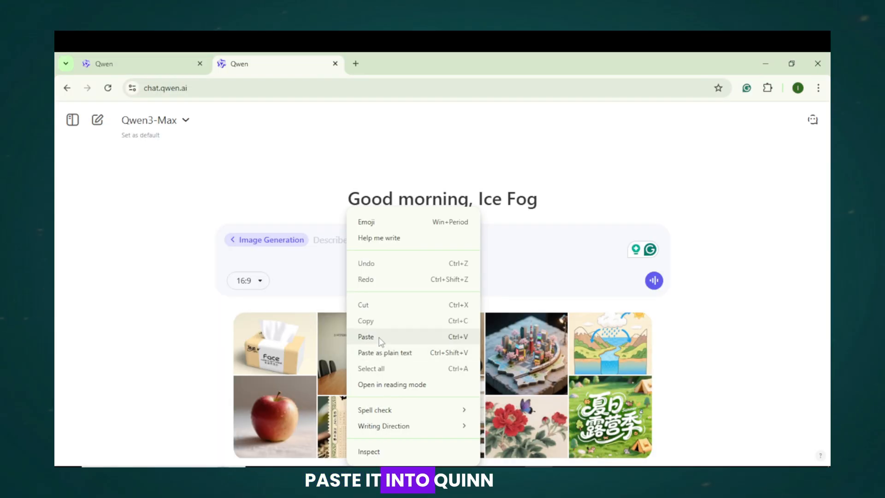
pyautogui.click(365, 336)
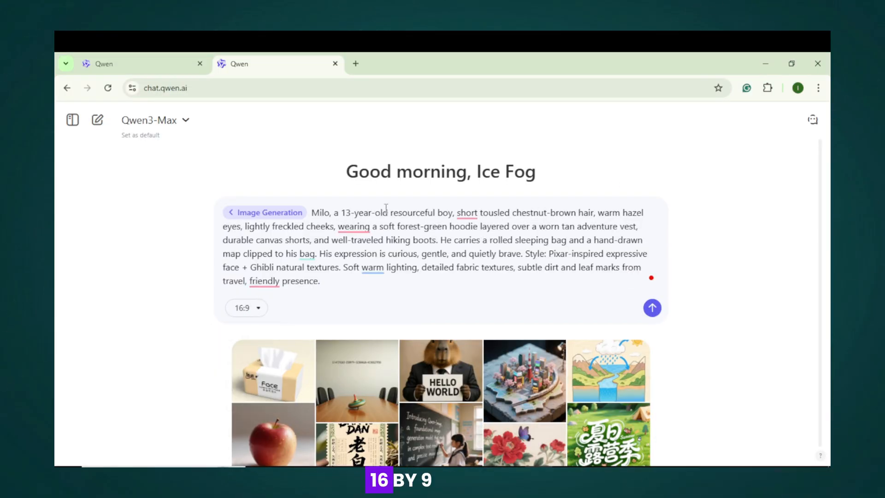
pyautogui.click(653, 308)
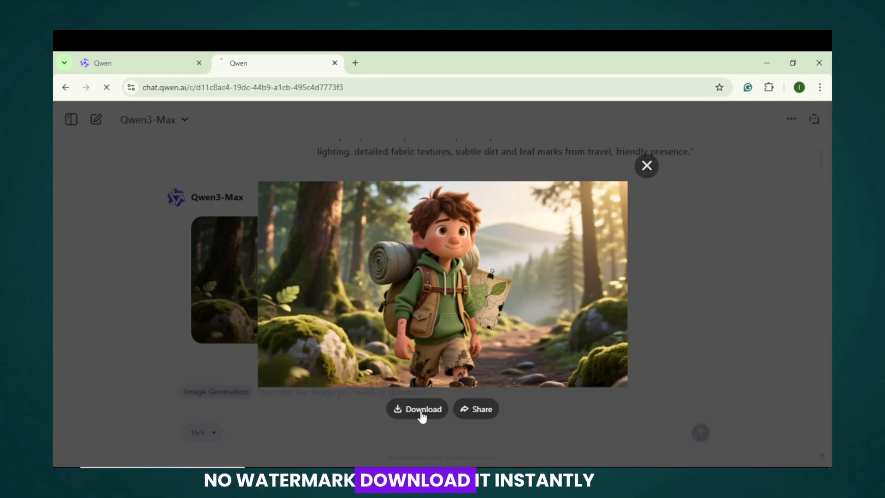
pyautogui.click(647, 166)
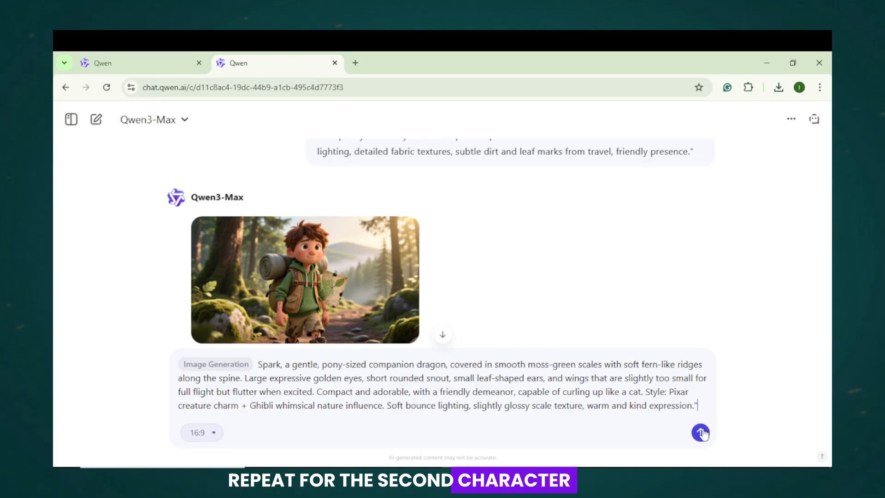
# Generate the Spark, clearing-arrival and map-checking scene images, then download the map scene full size
pyautogui.click(303, 285)
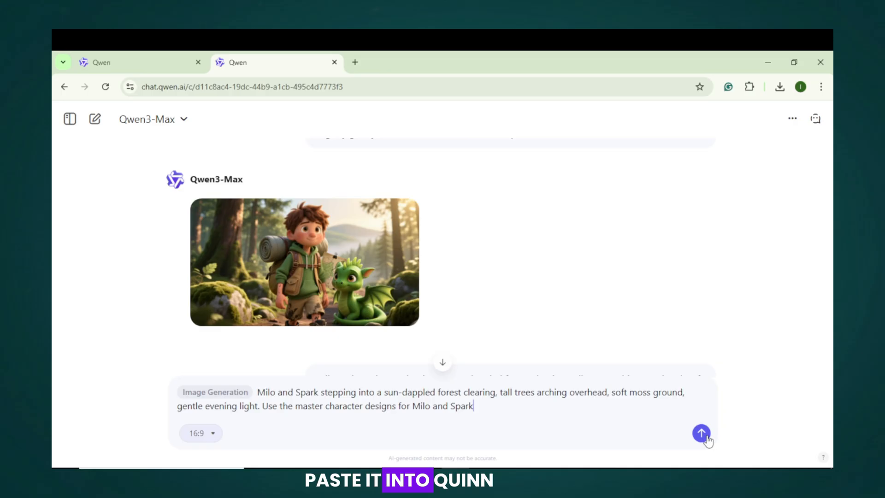
pyautogui.click(700, 434)
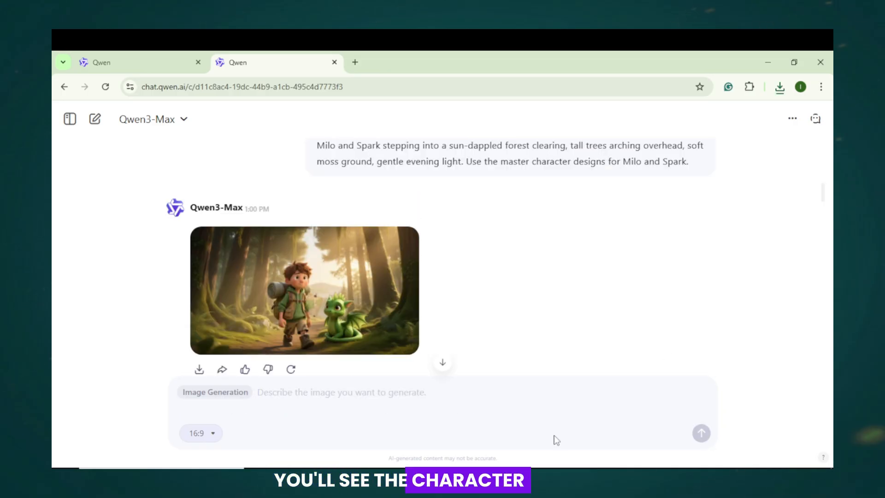
pyautogui.click(129, 63)
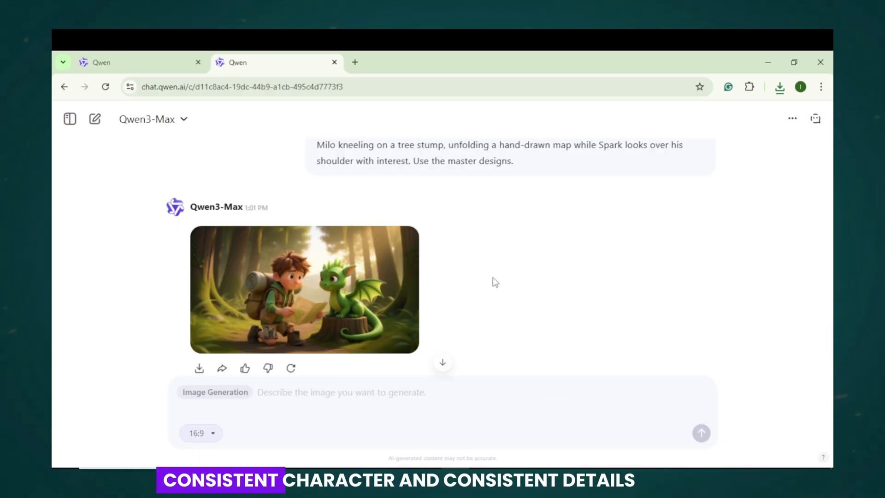
pyautogui.click(303, 297)
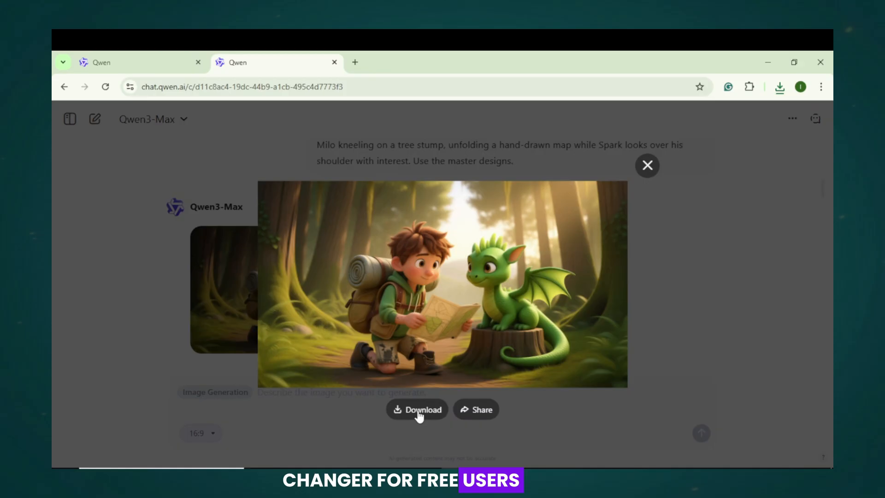
pyautogui.click(647, 165)
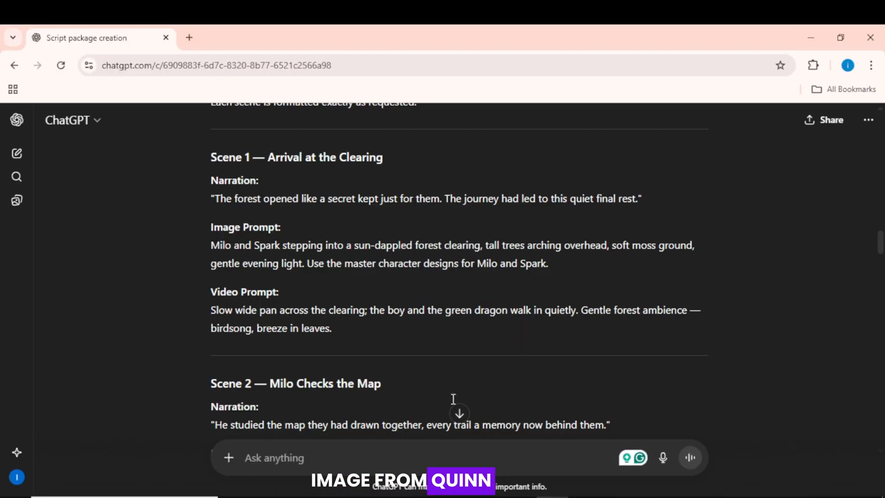
# Copy the Scene 2 close-up dolly-in video prompt and generate the Milo-and-Spark map clip in Grok Imagine
pyautogui.moveTo(210, 310); pyautogui.dragTo(331, 329)
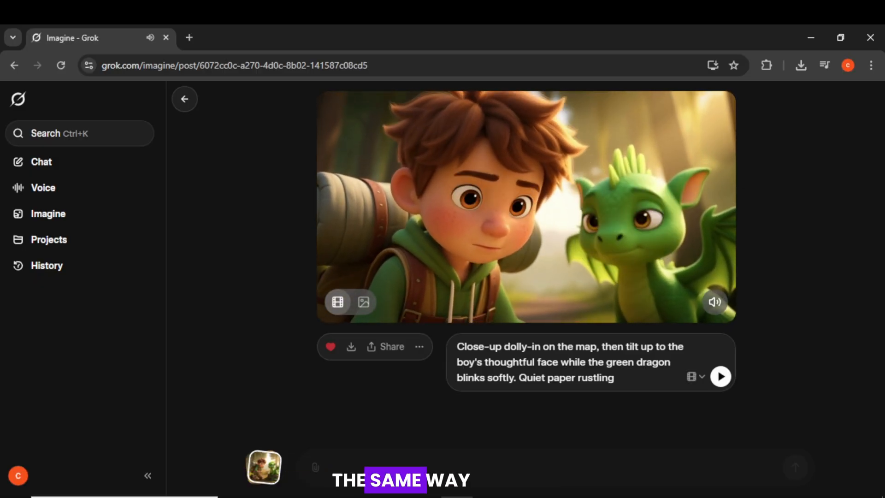
pyautogui.click(385, 345)
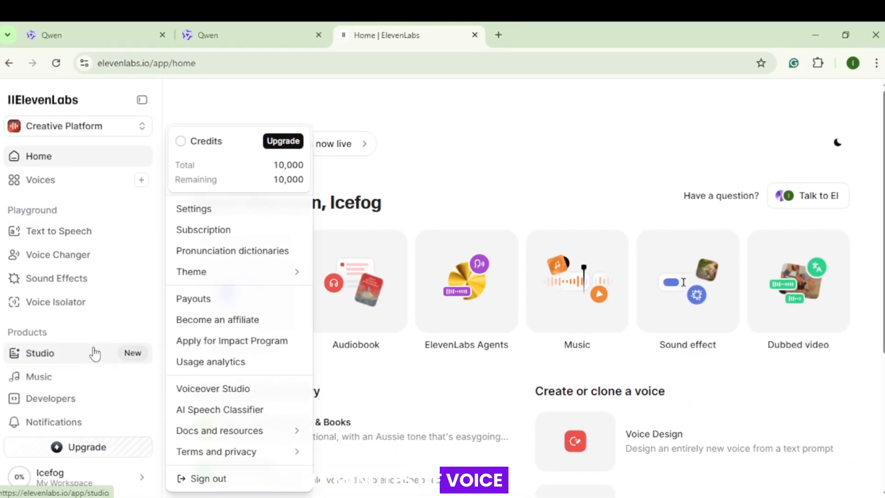
# Generate the full narration in Text to Speech using the Brian voice from the voice list
pyautogui.click(59, 230)
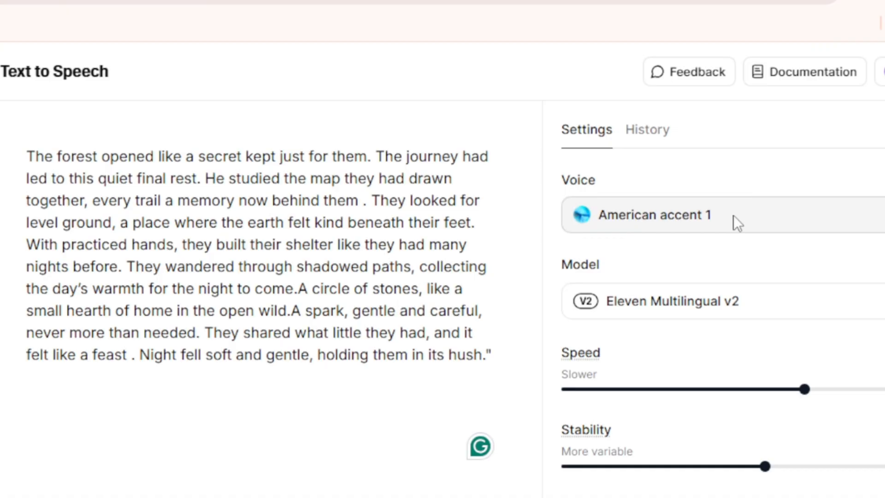
pyautogui.click(668, 215)
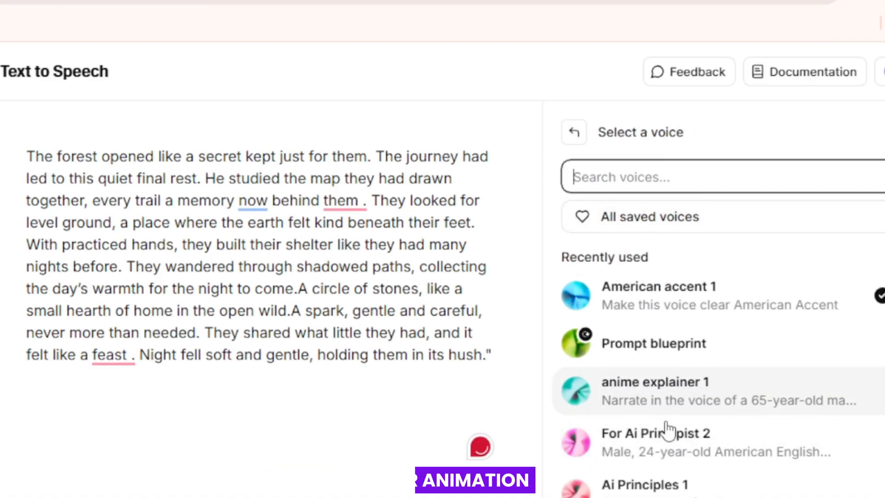
pyautogui.scroll(-3)
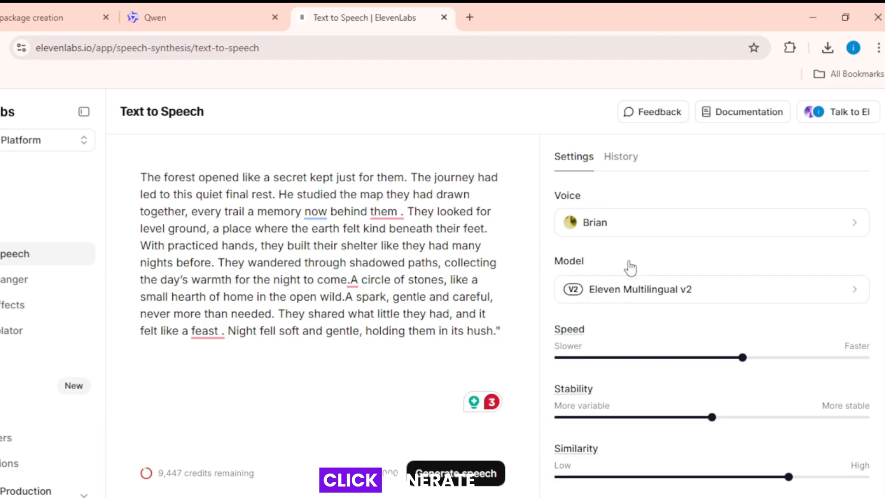
pyautogui.click(456, 474)
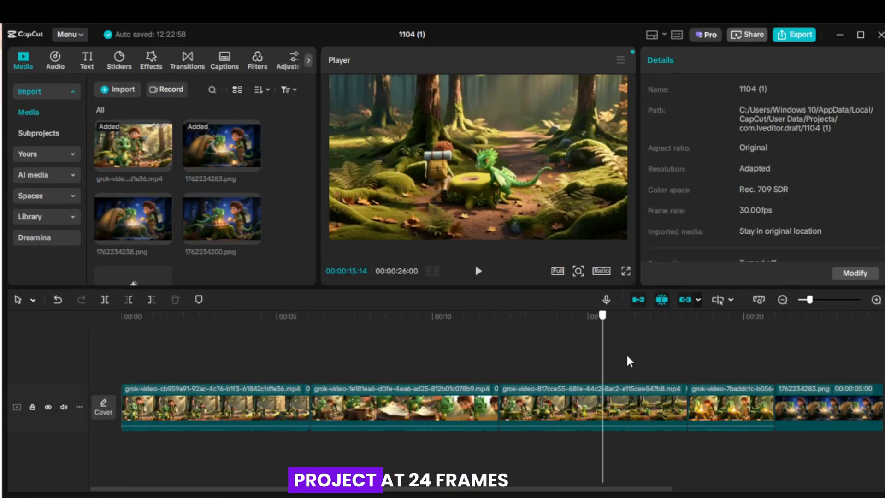
# Preview the timeline sequence and cut the first clip near the five-second mark
pyautogui.moveTo(602, 315); pyautogui.dragTo(814, 315)
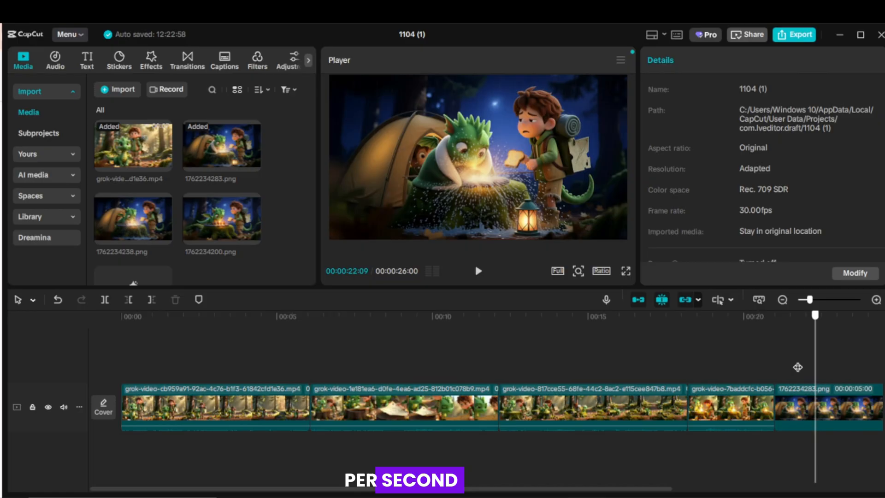
pyautogui.click(121, 316)
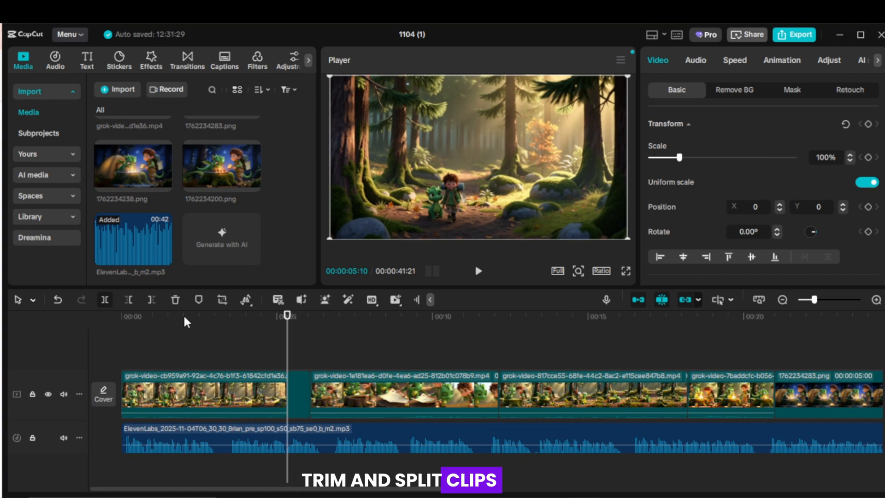
pyautogui.click(187, 57)
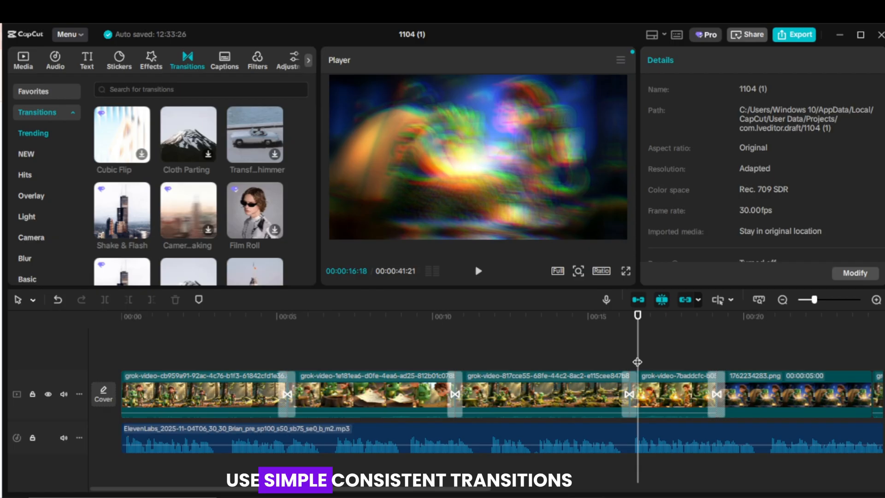
# Search sound effects for 'WALKING' footsteps, play back the edit, and bring up the export settings
pyautogui.click(55, 58)
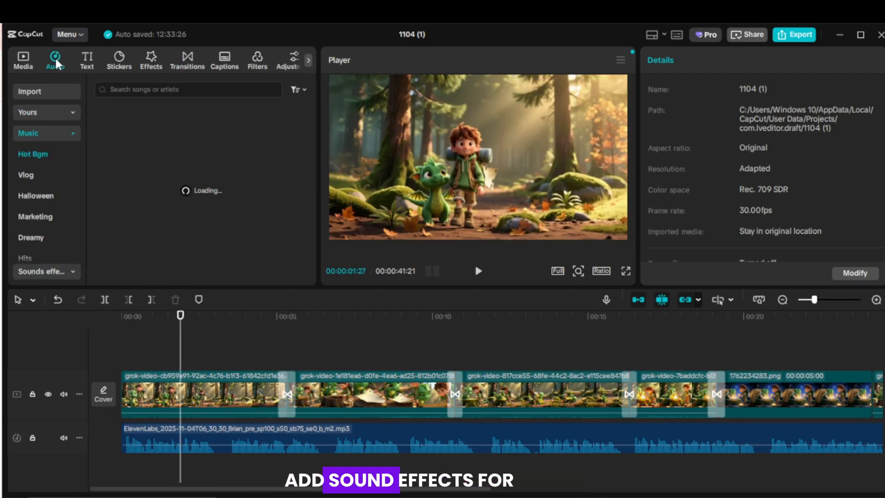
pyautogui.write('WALKING')
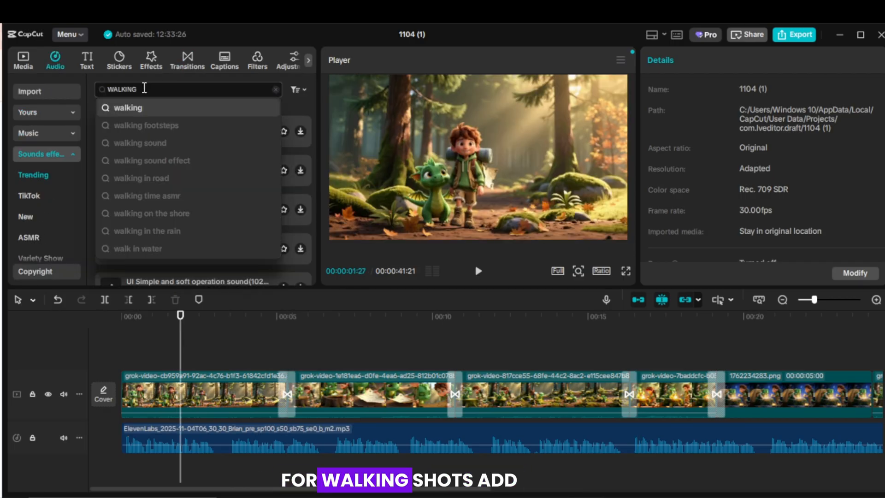
pyautogui.click(23, 60)
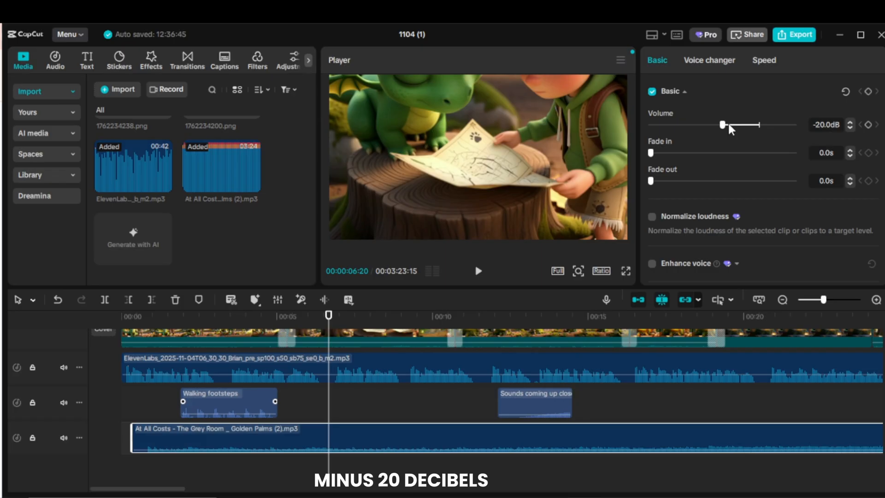
pyautogui.click(478, 271)
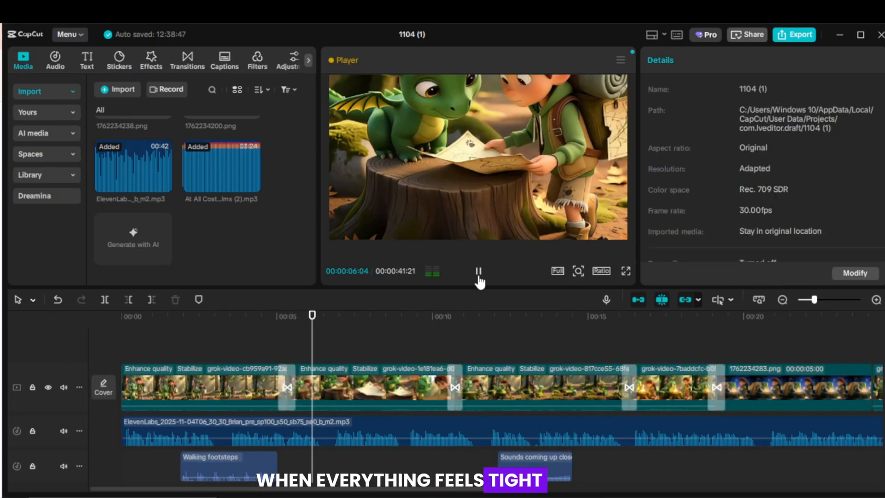
pyautogui.click(795, 35)
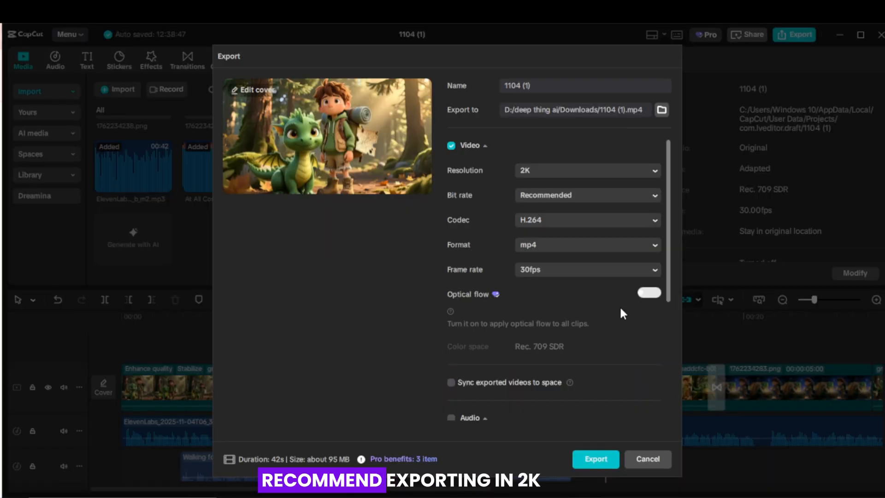